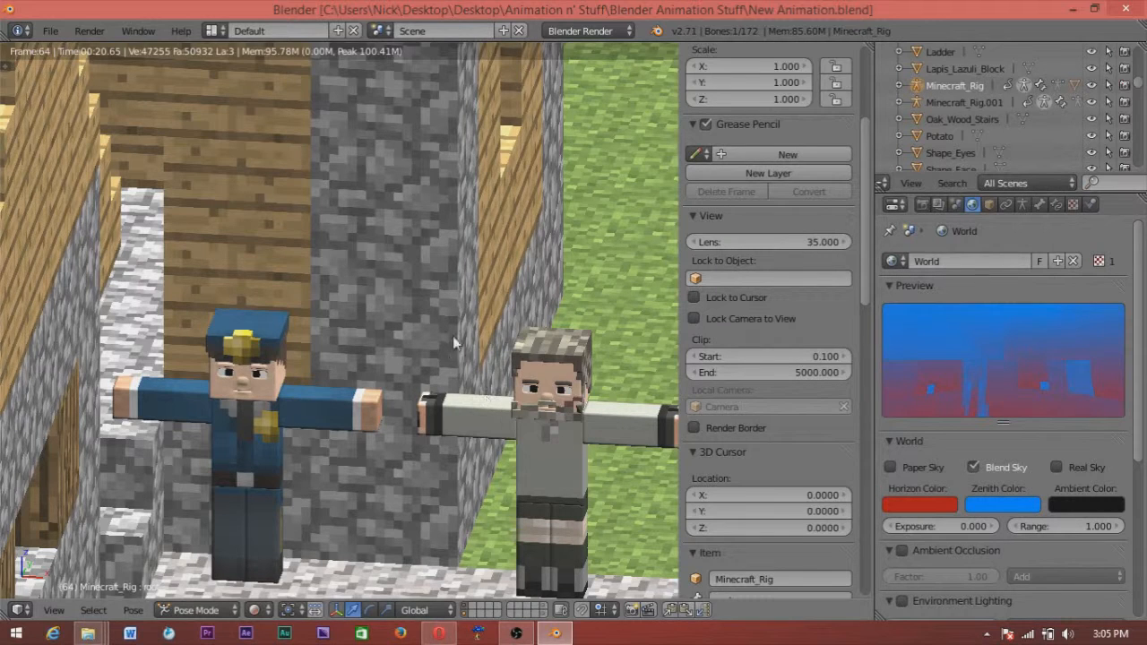
Step: Show the village scene in plain solid shading from a zoomed-out User Ortho view
{"action": "left_click", "coordinate": [918, 503]}
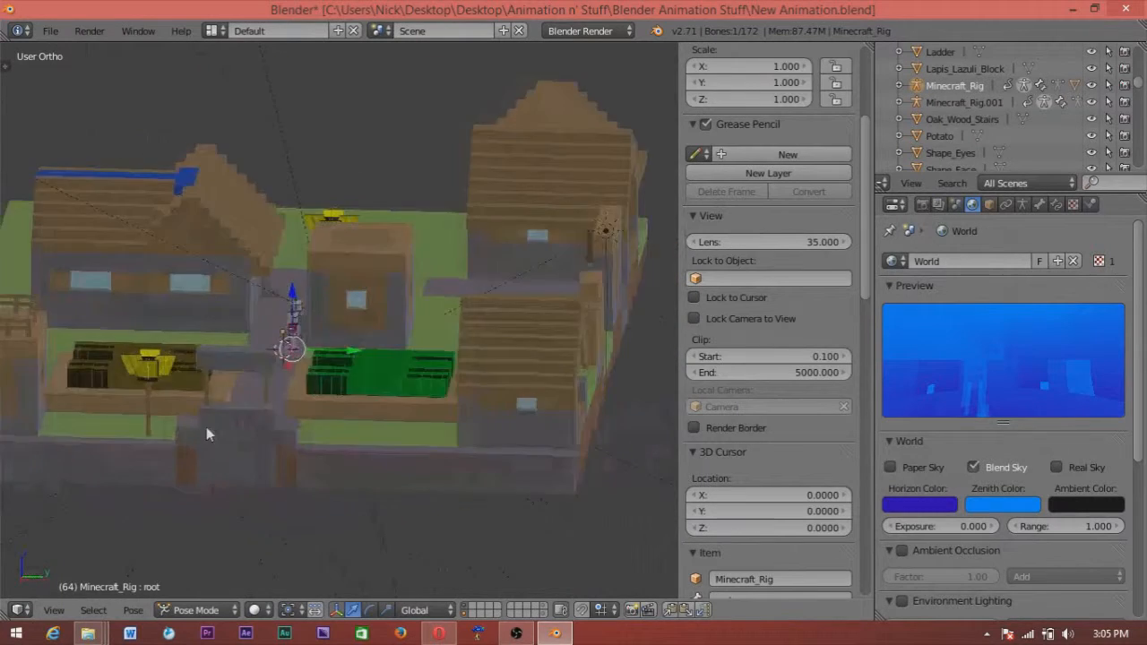
Step: Zoom in on the two rigged characters and leave pose mode for object mode
{"action": "left_click_drag", "start_coordinate": [206, 435], "coordinate": [416, 376]}
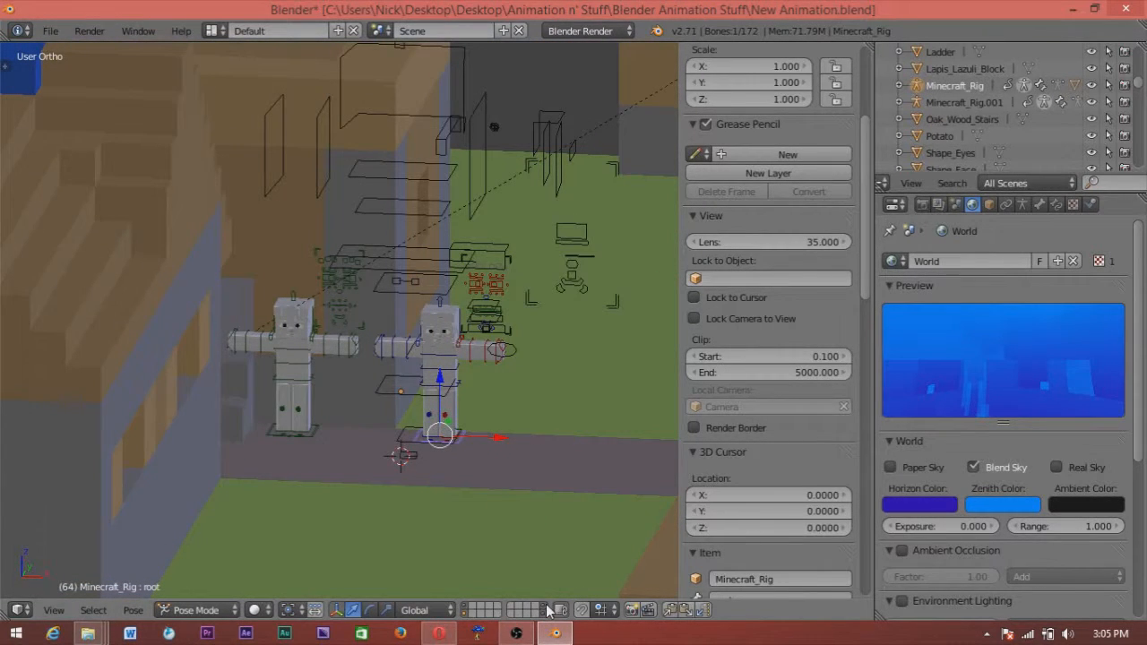
{"action": "mouse_move", "coordinate": [469, 247]}
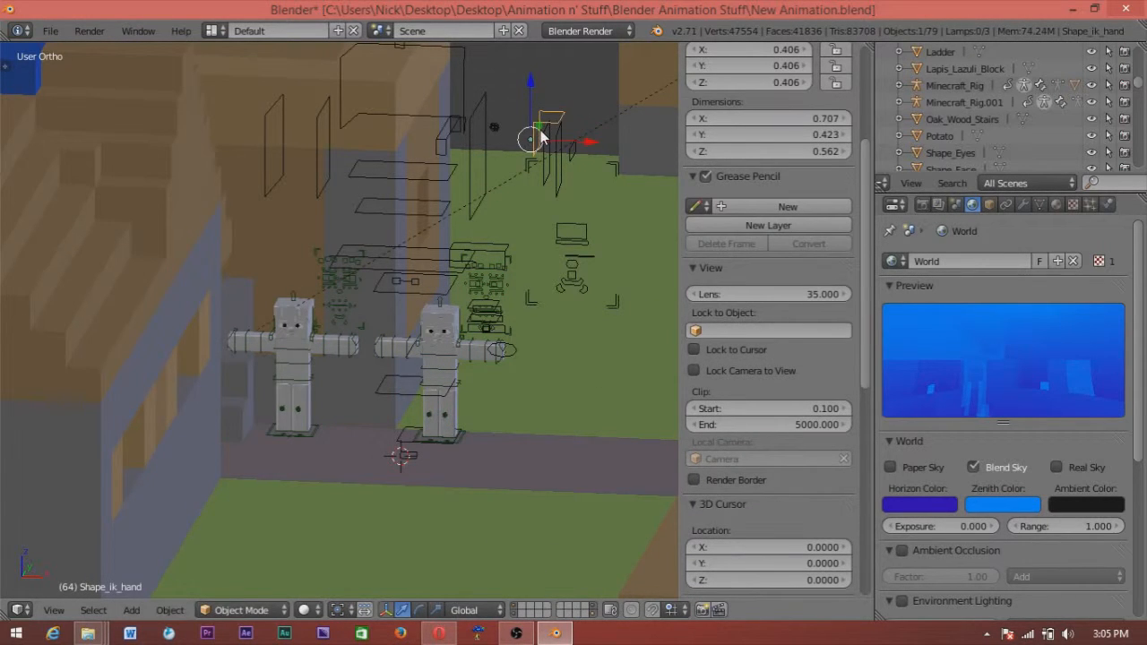
{"action": "left_click_drag", "start_coordinate": [538, 126], "coordinate": [493, 313]}
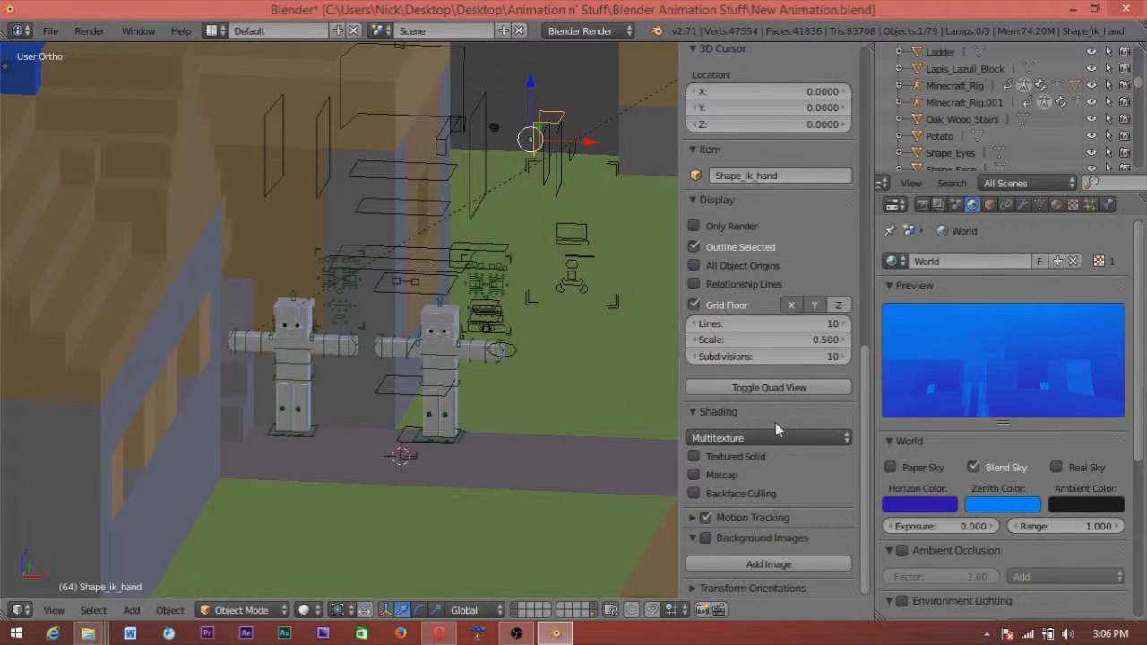
{"action": "mouse_move", "coordinate": [511, 327]}
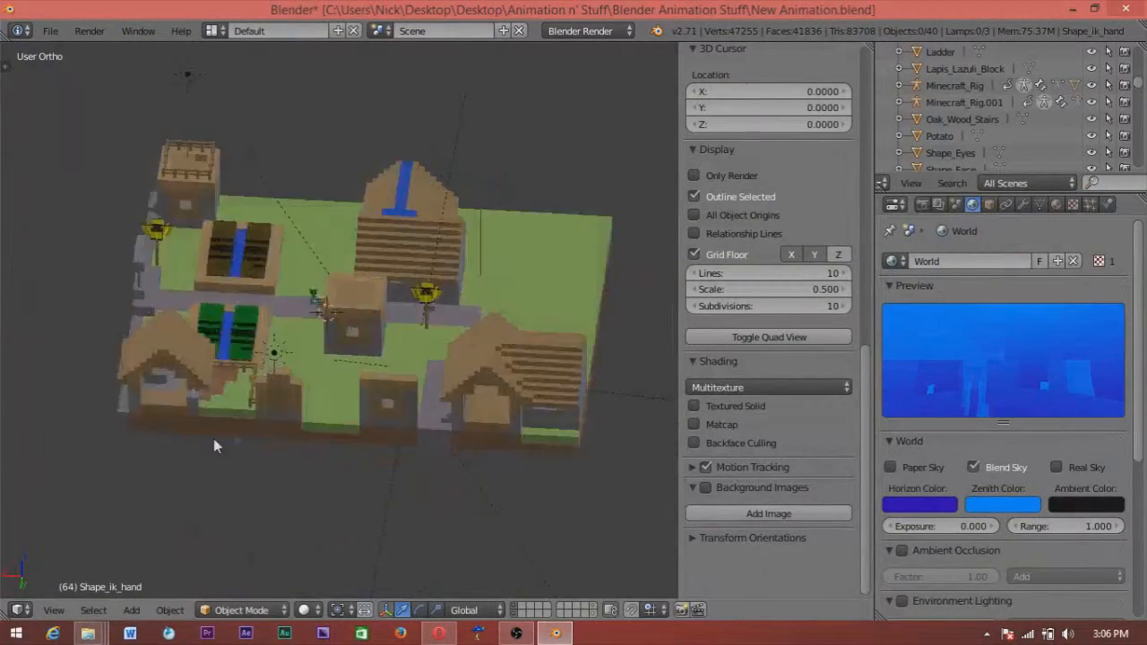
Step: Zoom back in on the two characters and show them with full rendered textures
{"action": "left_click_drag", "start_coordinate": [215, 445], "coordinate": [602, 443]}
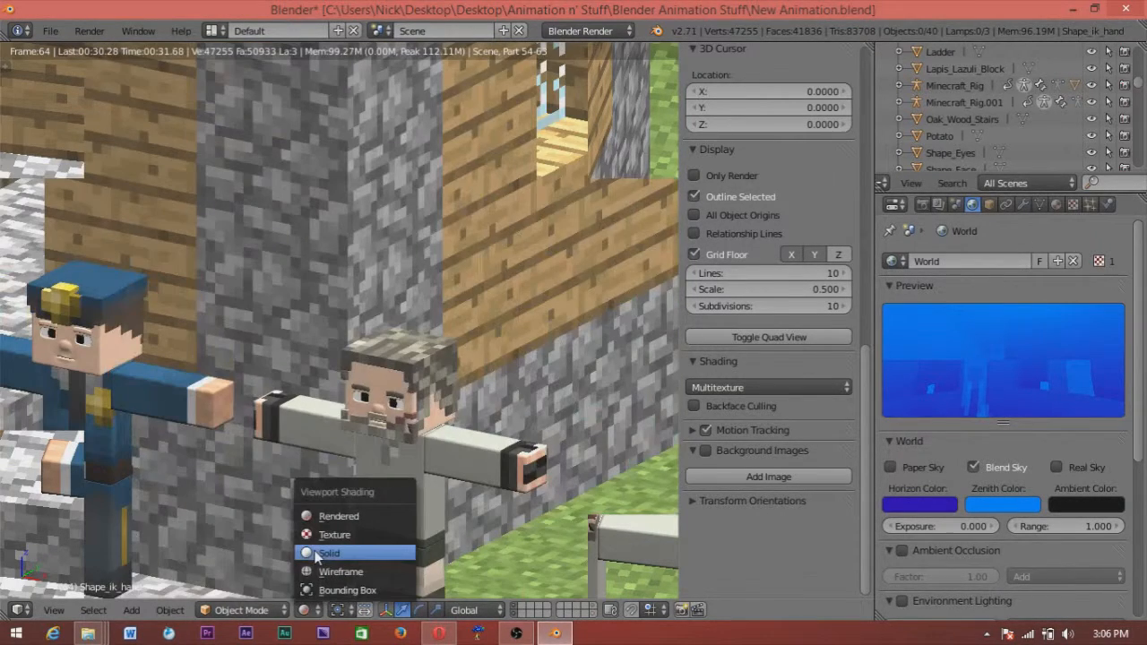
Step: Compare solid and textured shading on the faces, ending on a solid-shaded village overview
{"action": "left_click", "coordinate": [330, 552]}
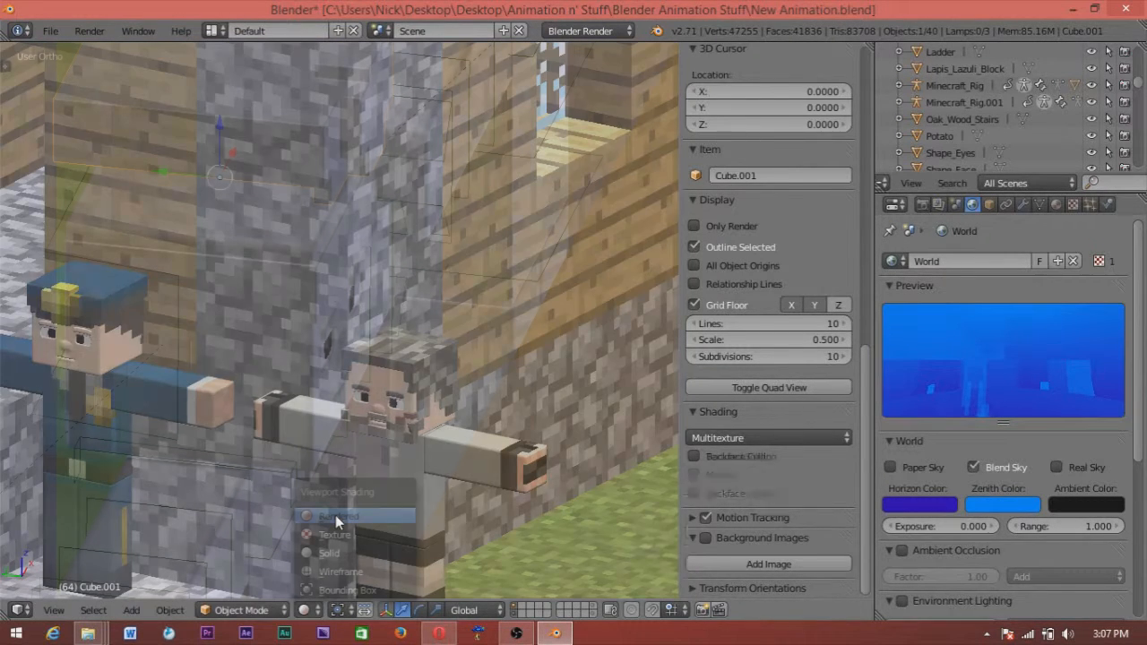
{"action": "left_click", "coordinate": [339, 516]}
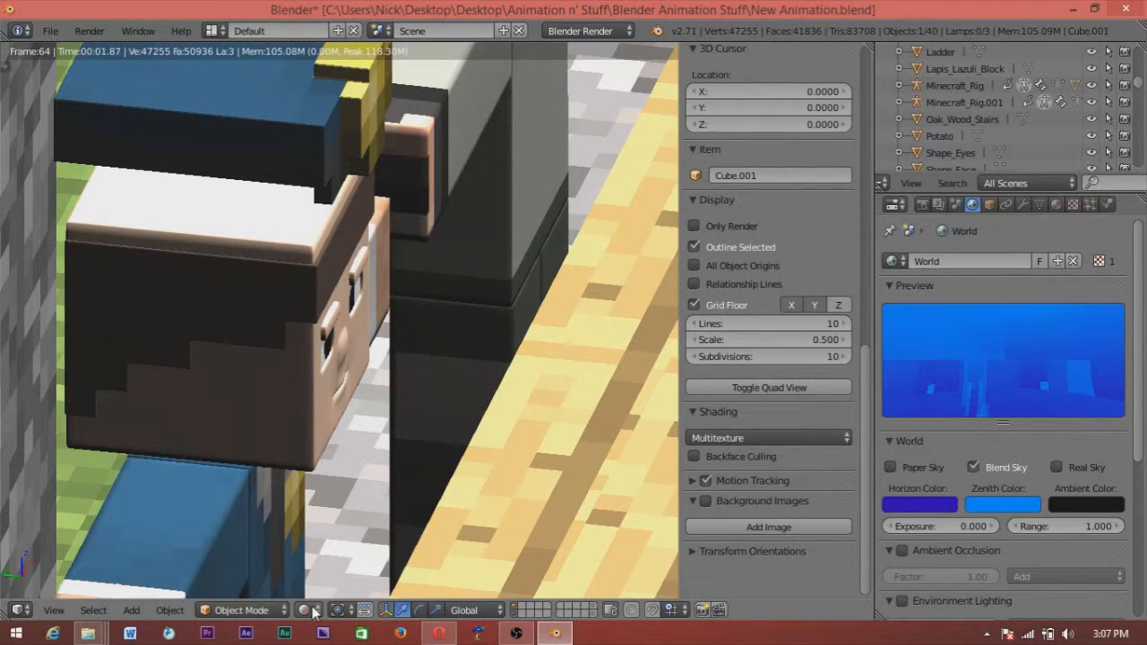
{"action": "left_click", "coordinate": [312, 609]}
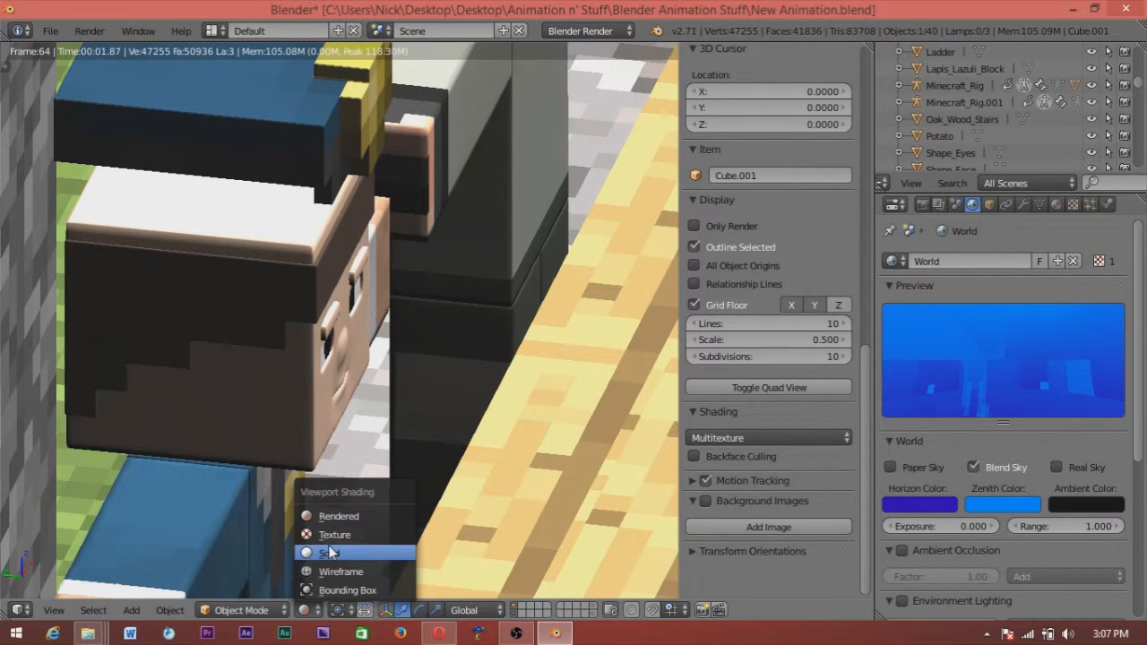
{"action": "left_click", "coordinate": [330, 552]}
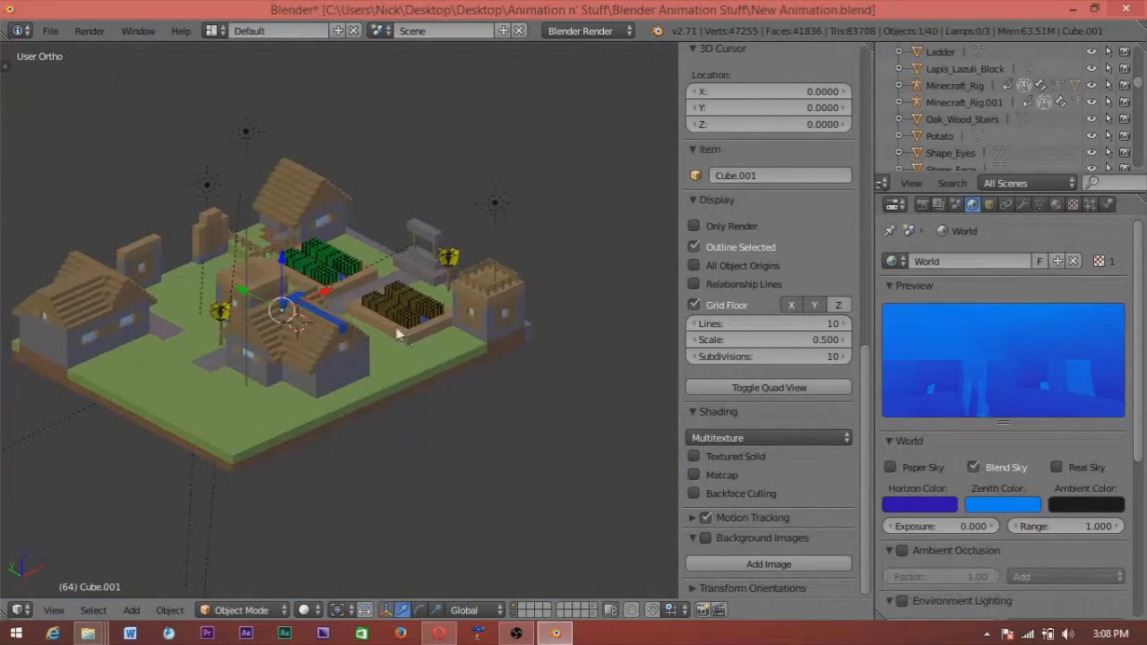
{"action": "mouse_move", "coordinate": [50, 31]}
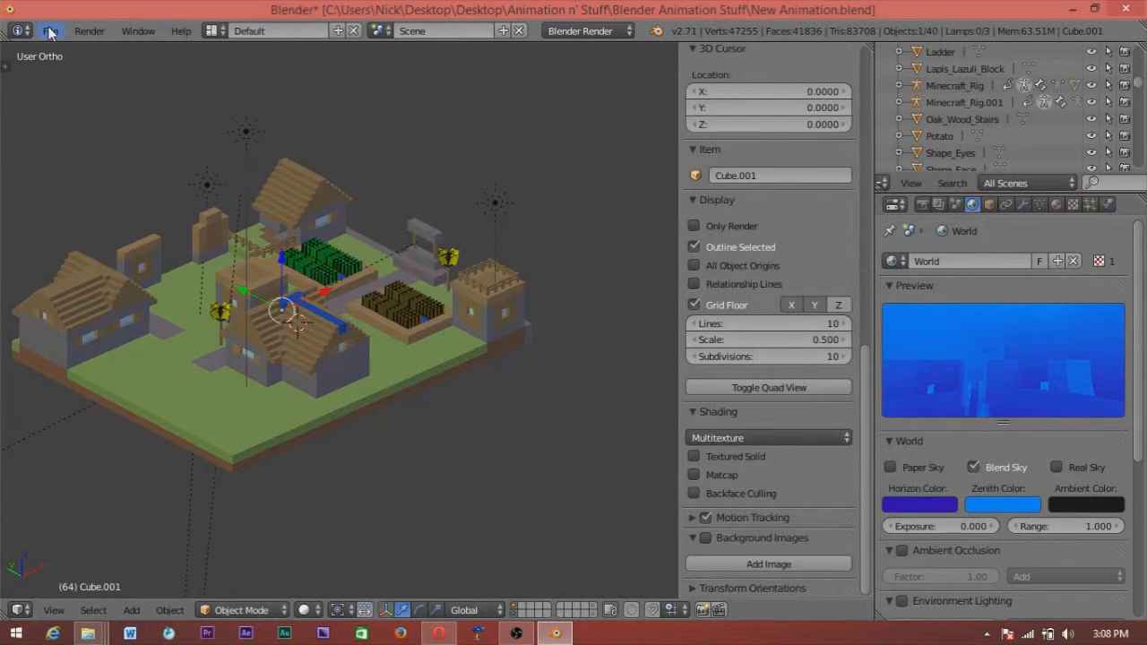
Step: Save the village scene over its existing file
{"action": "left_click", "coordinate": [50, 30]}
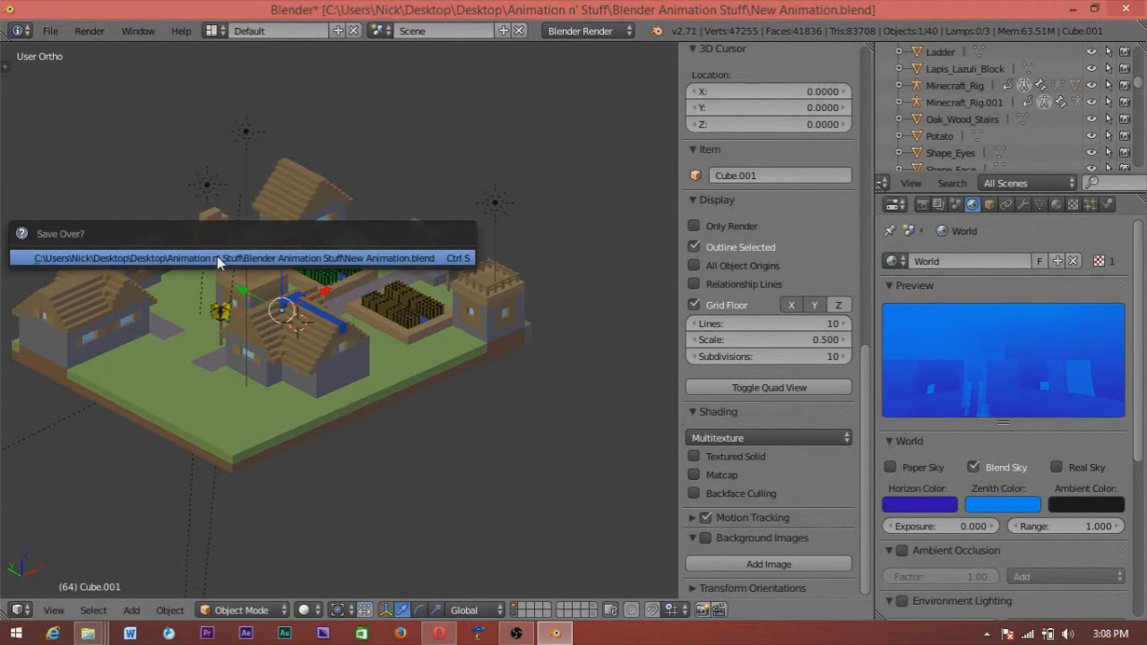
{"action": "left_click", "coordinate": [50, 30]}
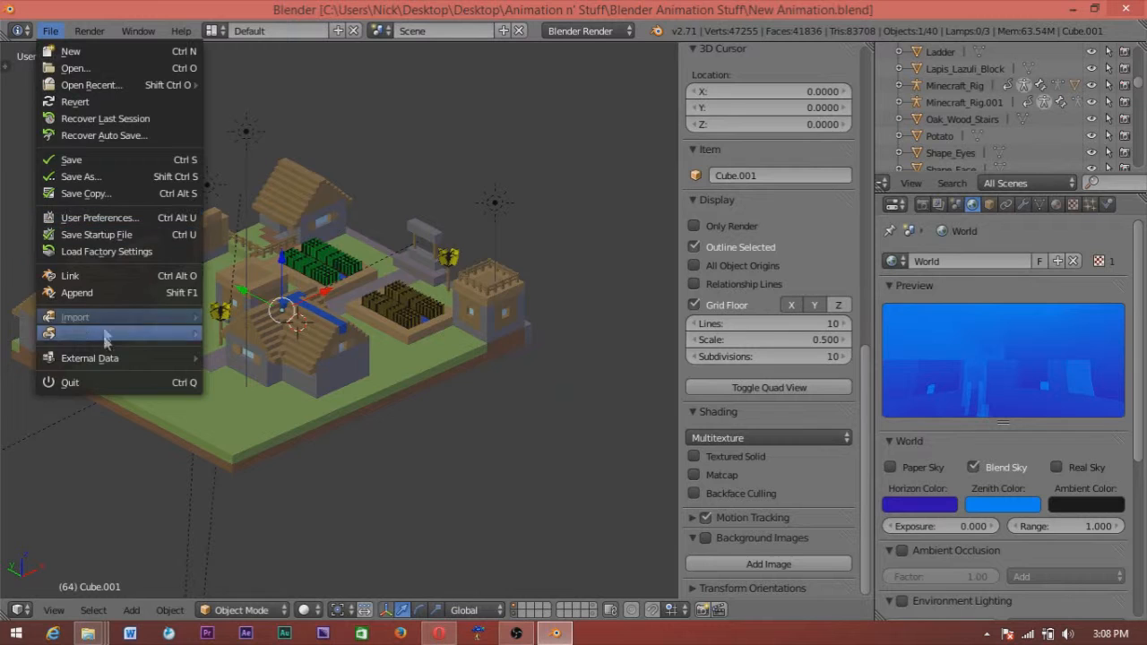
{"action": "mouse_move", "coordinate": [126, 84]}
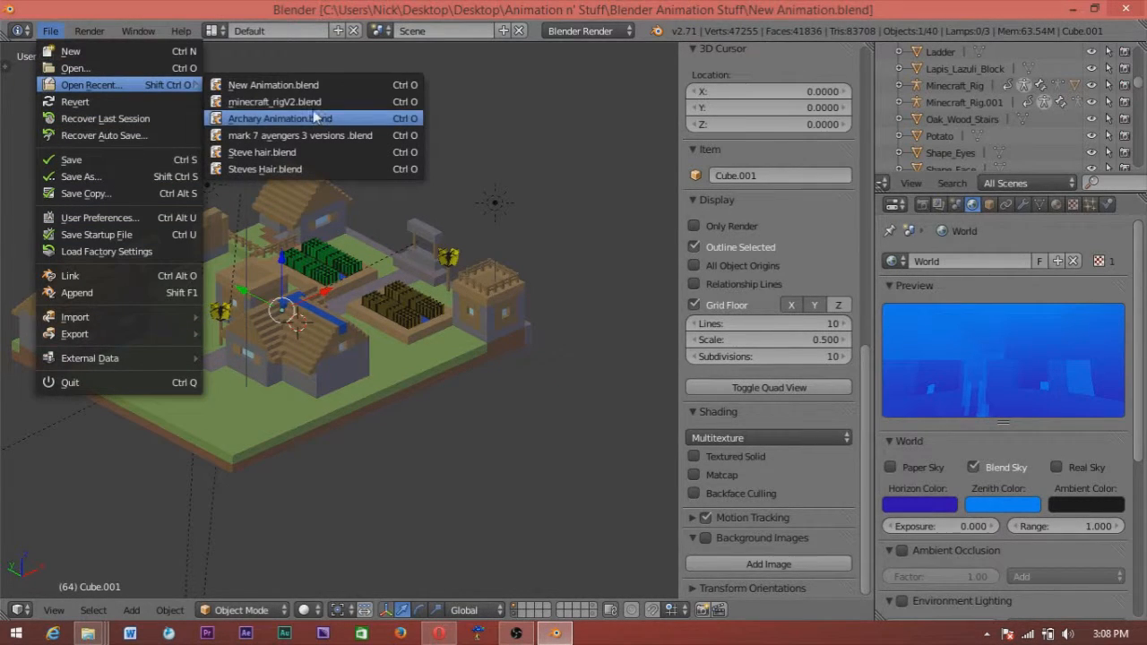
Step: Load Archary Animation.blend from the recent files list
{"action": "left_click", "coordinate": [279, 118]}
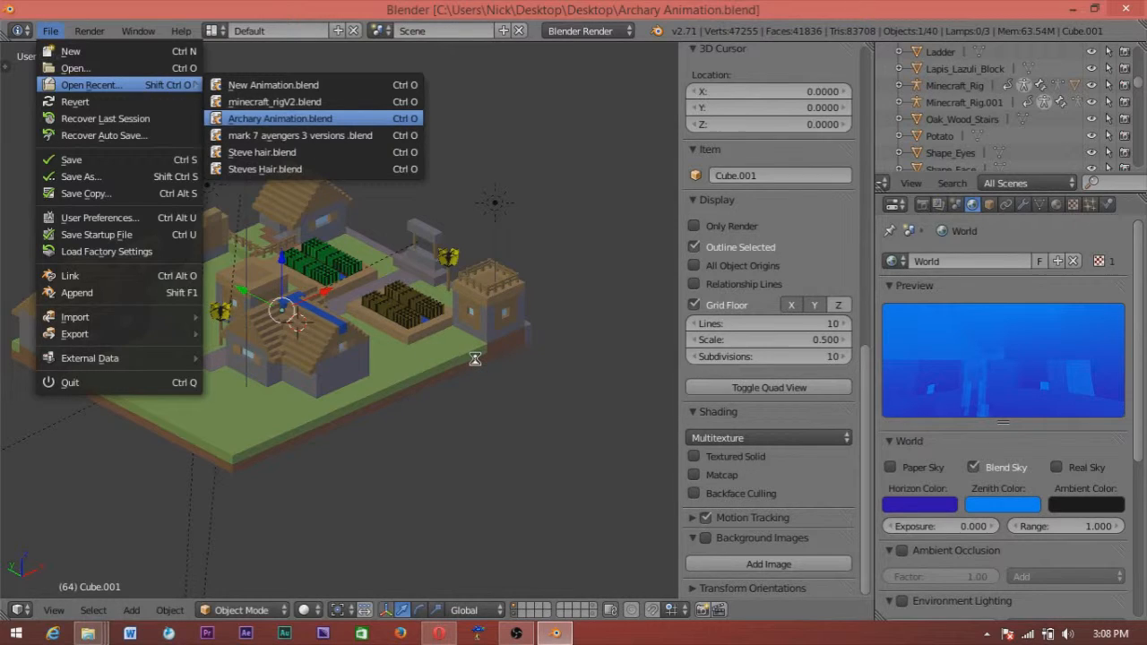
{"action": "left_click", "coordinate": [279, 118]}
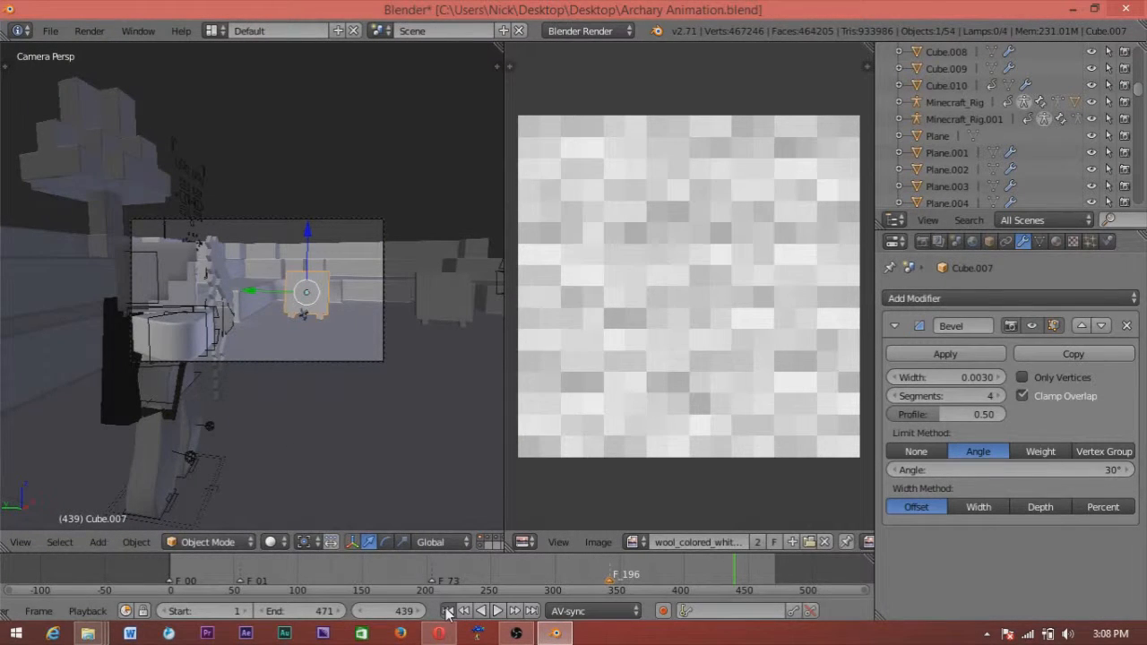
Step: Play the archery animation in camera view and stop it around frame 257
{"action": "left_click", "coordinate": [448, 610]}
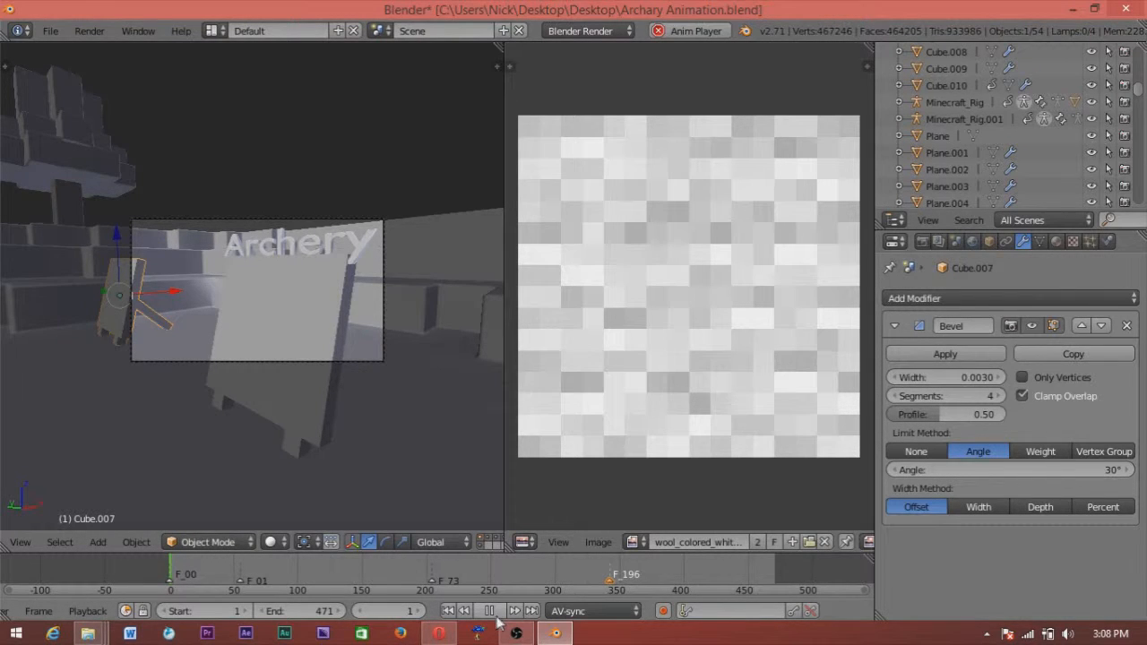
{"action": "mouse_move", "coordinate": [283, 204]}
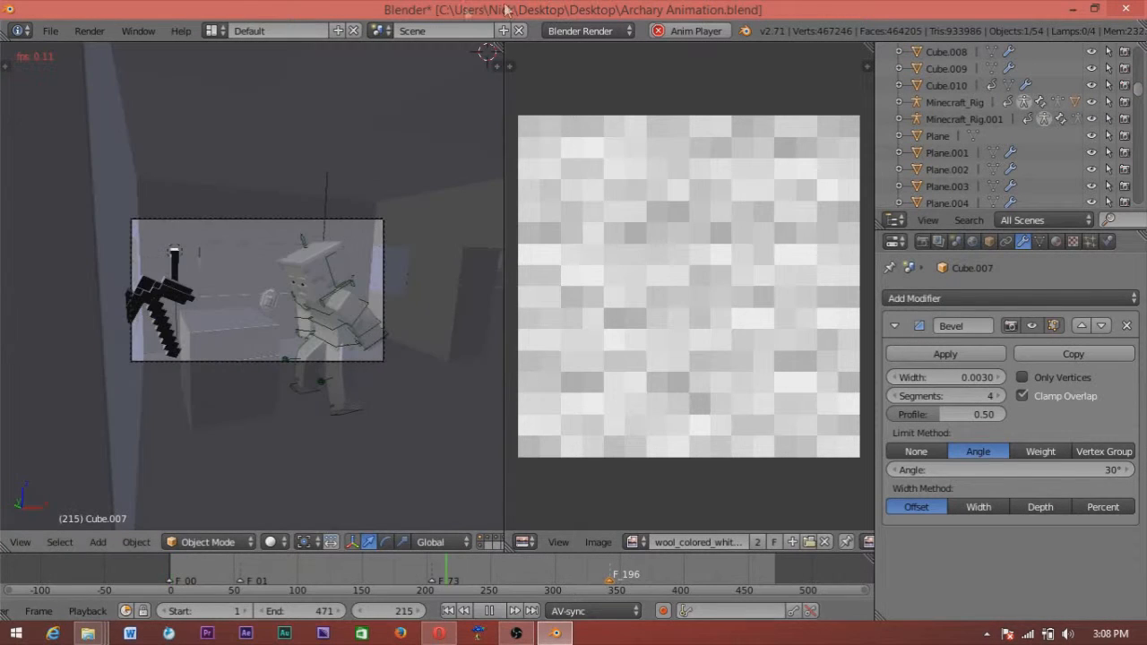
{"action": "left_click", "coordinate": [498, 609]}
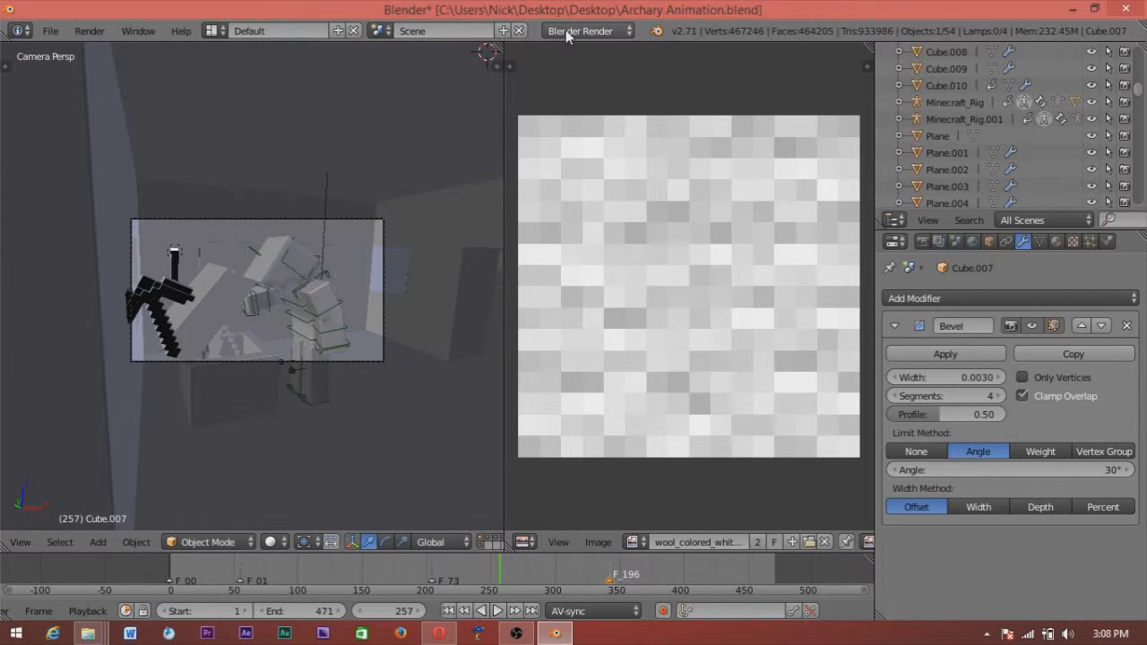
{"action": "mouse_move", "coordinate": [581, 31]}
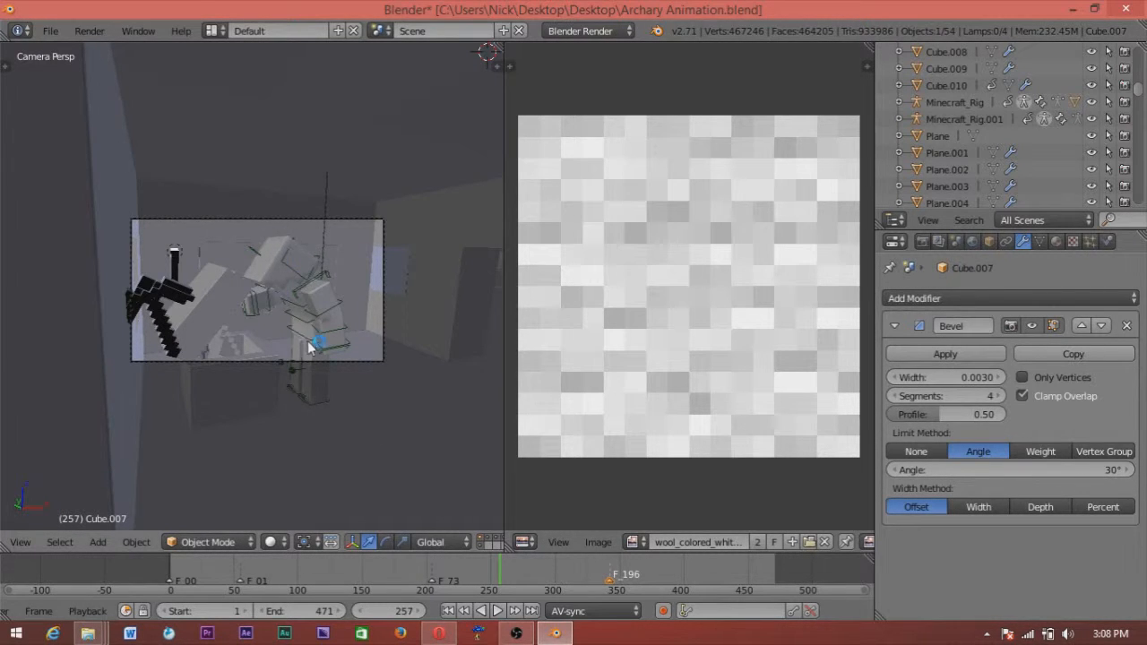
{"action": "mouse_move", "coordinate": [892, 430]}
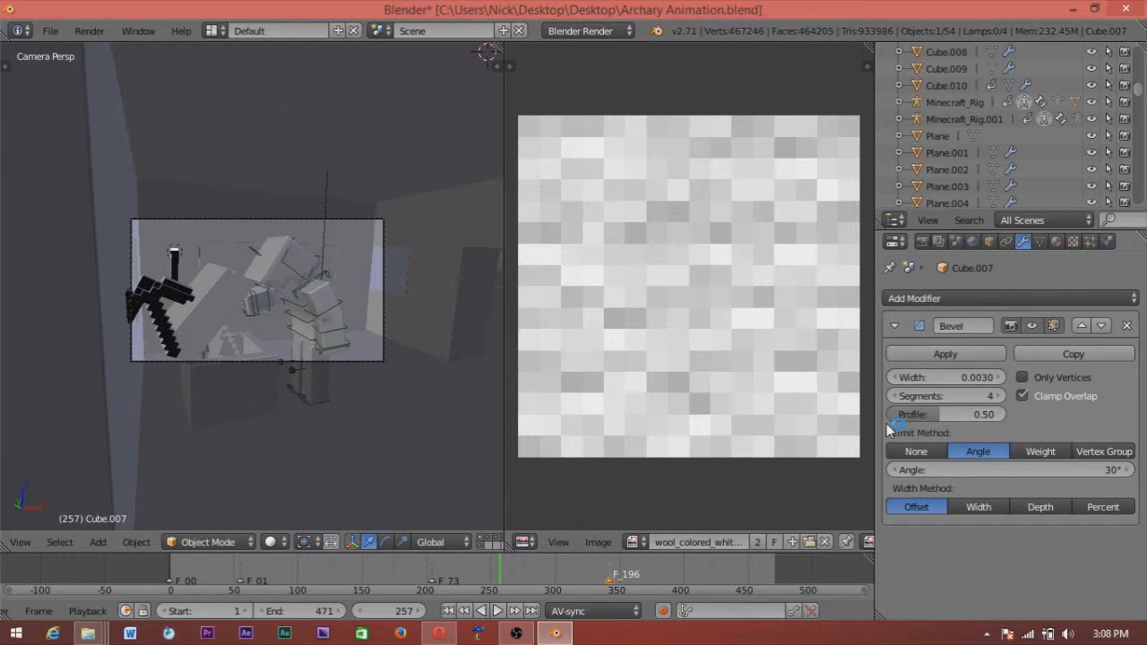
{"action": "mouse_move", "coordinate": [858, 405]}
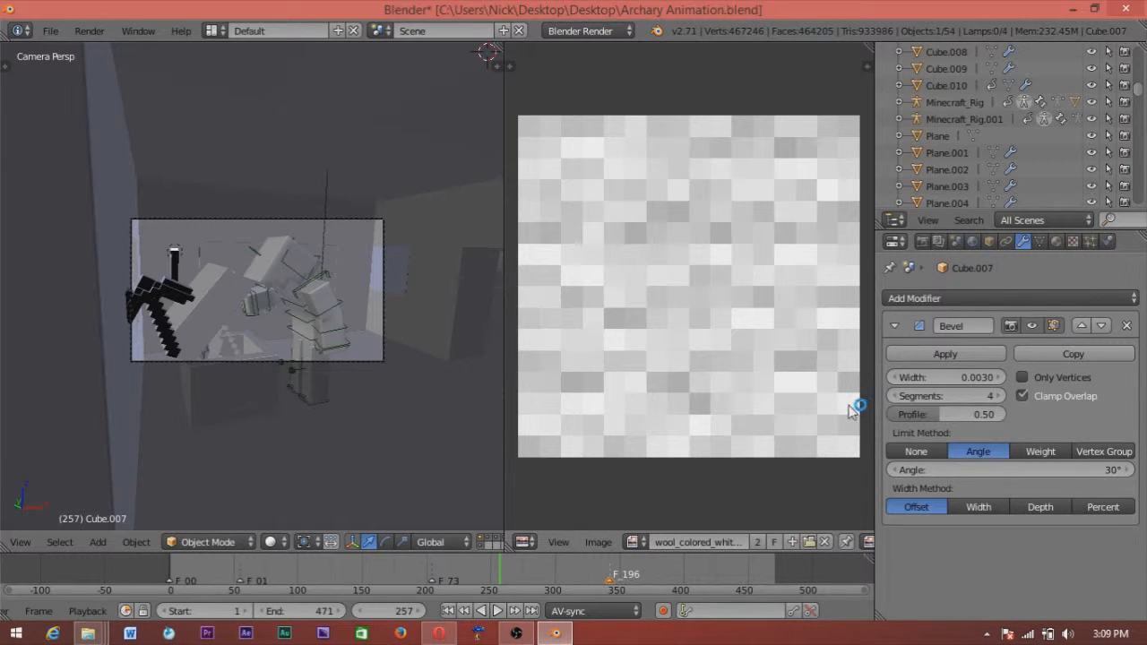